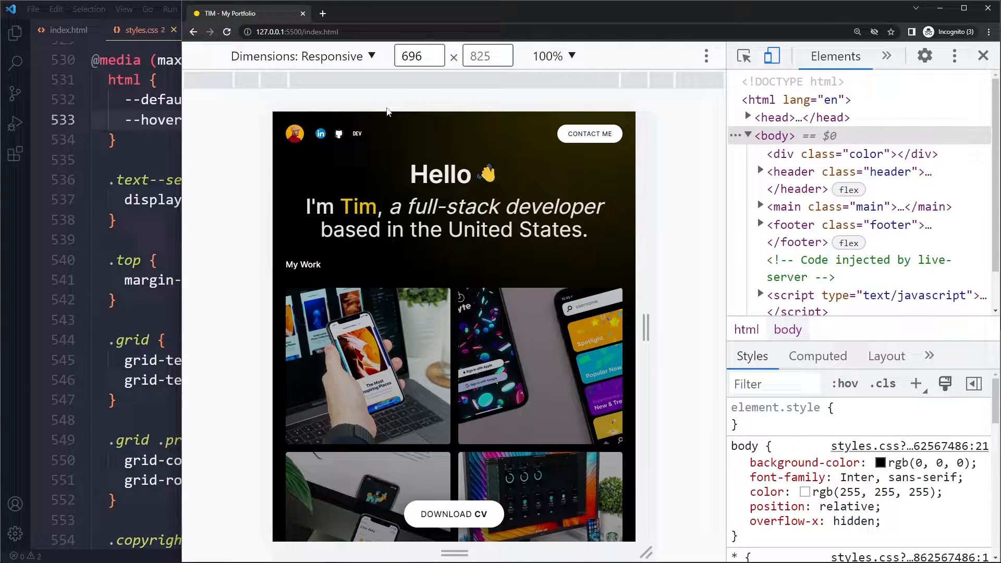
Emulate the portfolio page on iPhone 12 Pro (390×844) from the device list
{"action": "left_click", "coordinate": [303, 56]}
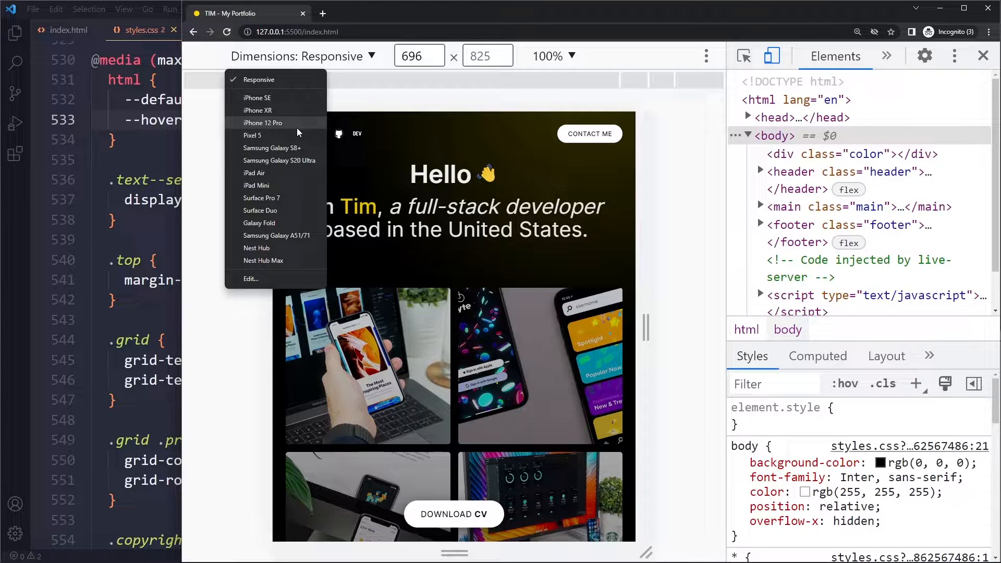
{"action": "mouse_move", "coordinate": [281, 123]}
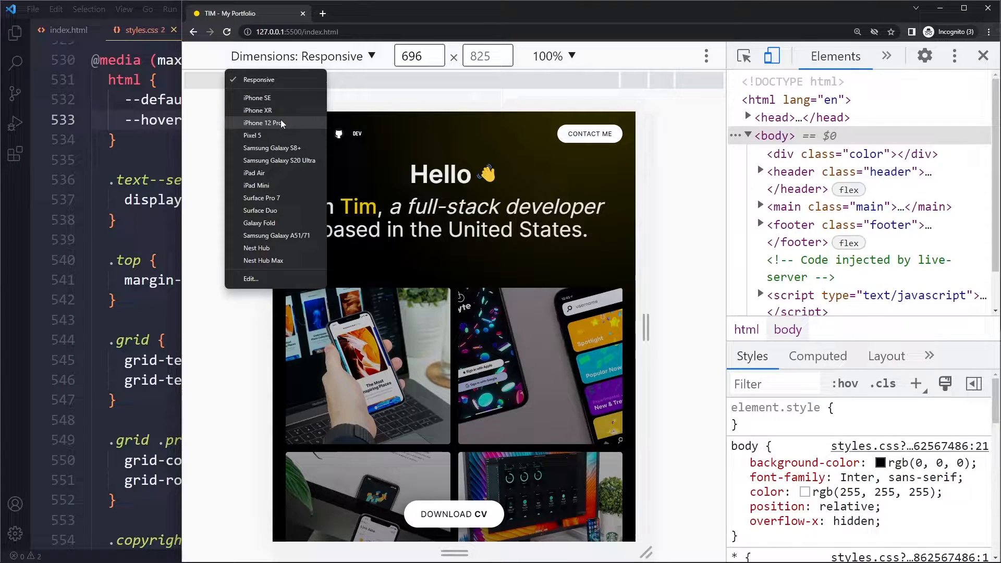
{"action": "left_click", "coordinate": [263, 123]}
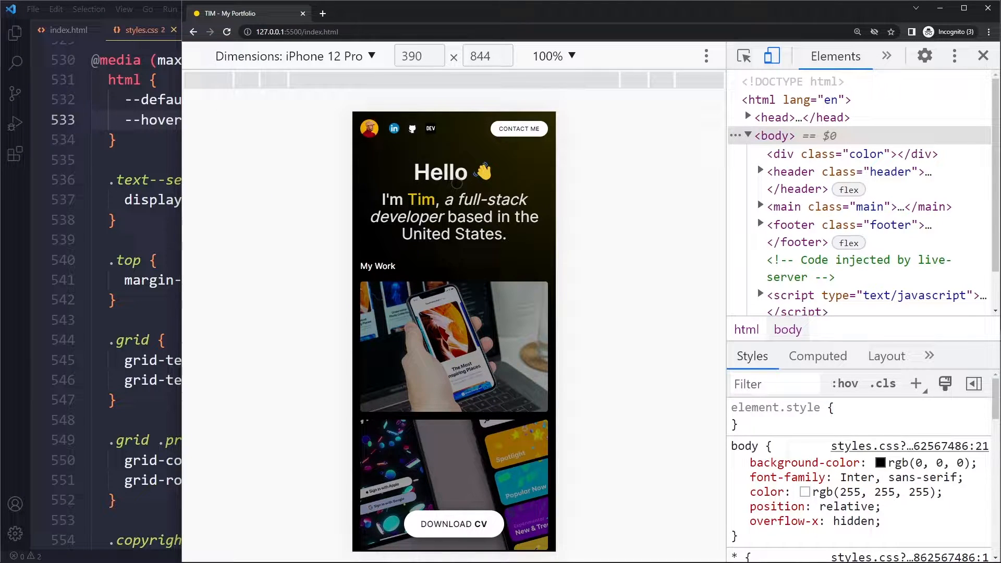
Scroll the landscape iPhone 12 Pro preview down to the footer and back up
{"action": "scroll", "scroll_direction": "down", "scroll_amount": 3}
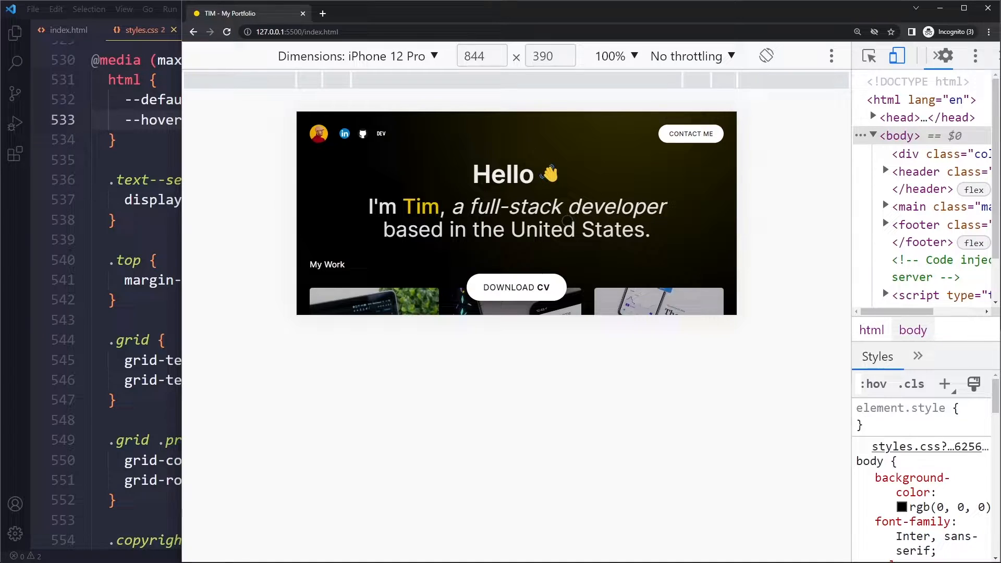
{"action": "scroll", "scroll_direction": "down", "scroll_amount": 3}
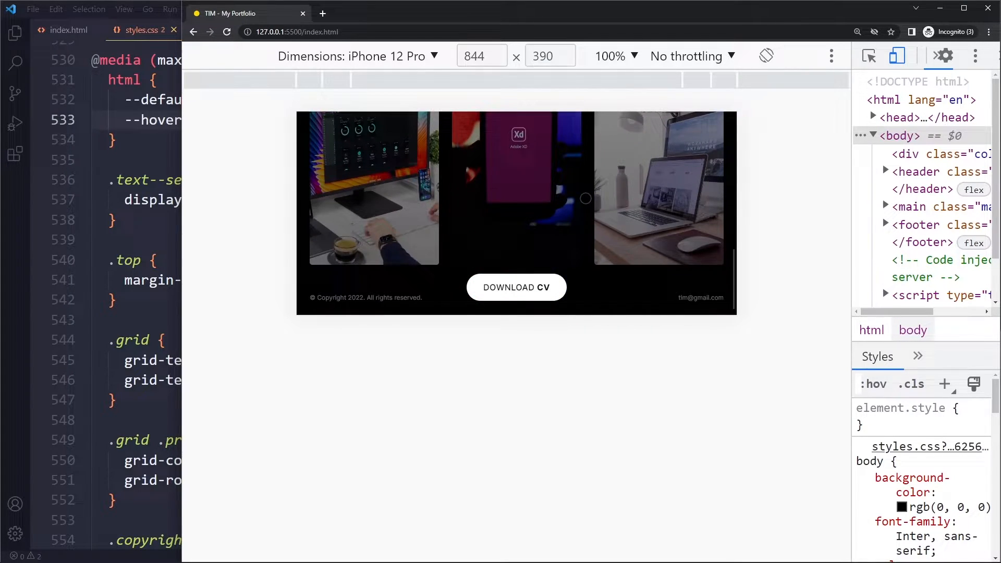
{"action": "scroll", "scroll_direction": "up", "scroll_amount": 3}
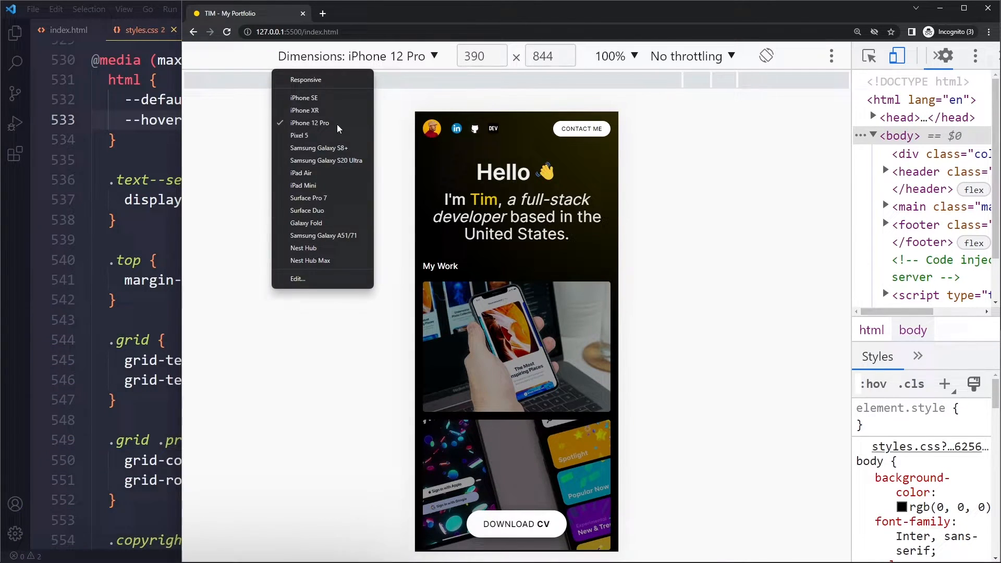
Switch the preview to iPad Air (820×1180), then pick another device from the list
{"action": "left_click", "coordinate": [301, 173]}
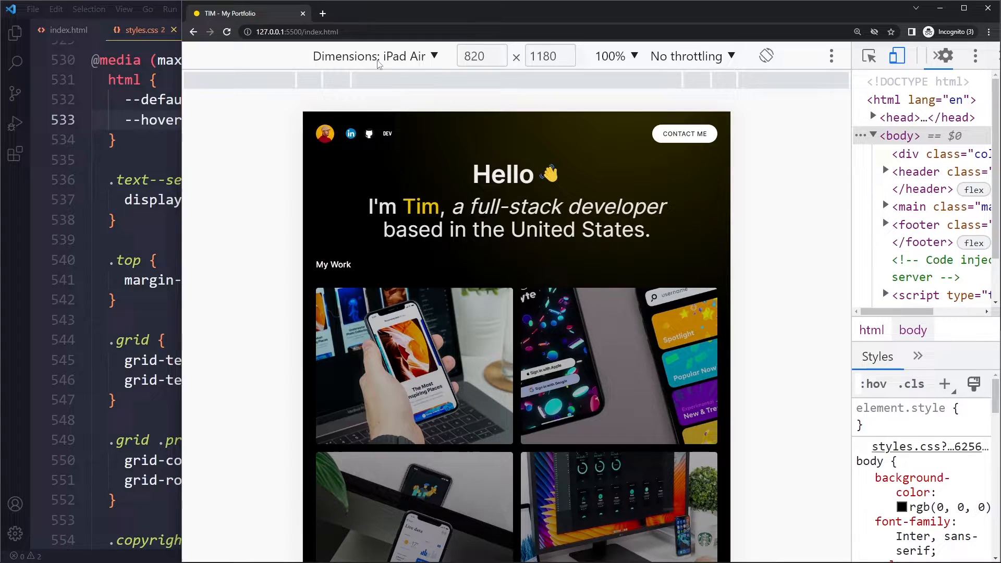
{"action": "left_click", "coordinate": [375, 56]}
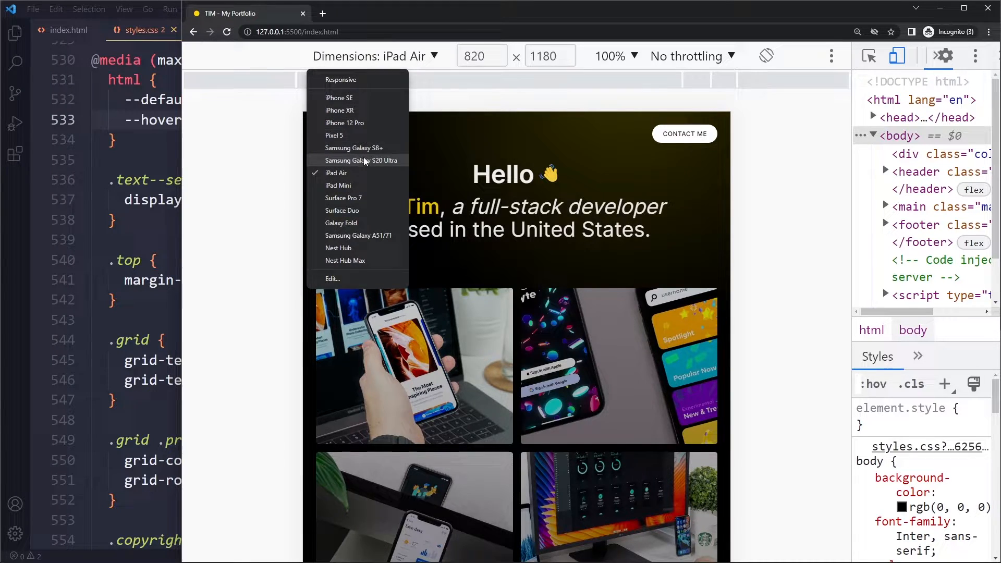
{"action": "left_click", "coordinate": [358, 160]}
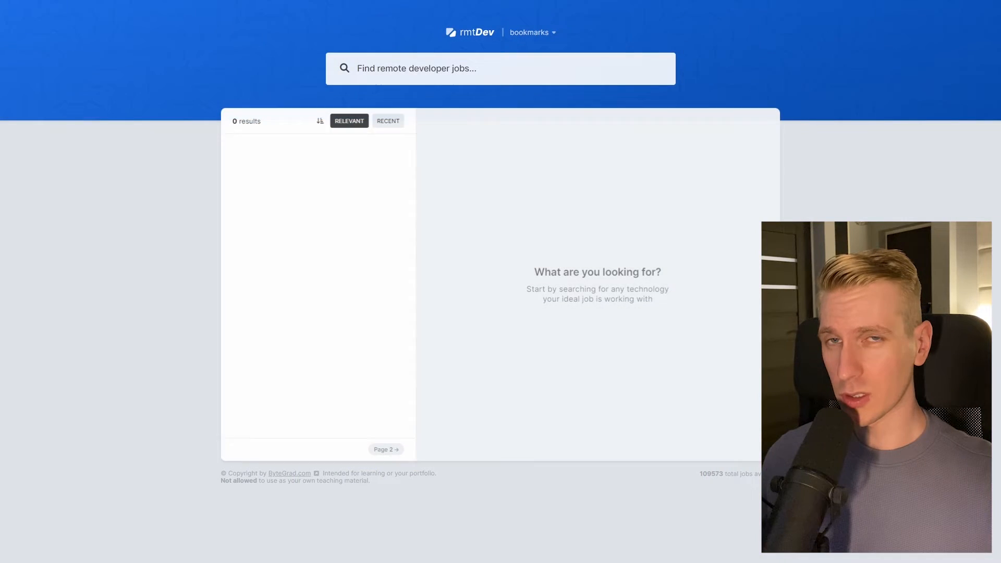
Search 'react developer', switch to the CorpComment tab, and focus the feedback textarea
{"action": "type", "text": "react developer"}
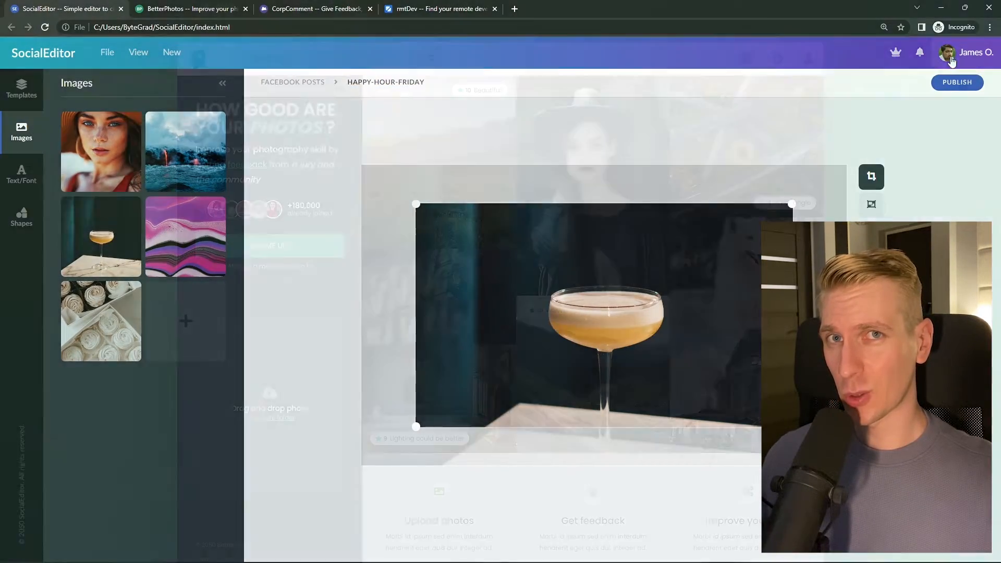
{"action": "left_click", "coordinate": [188, 9]}
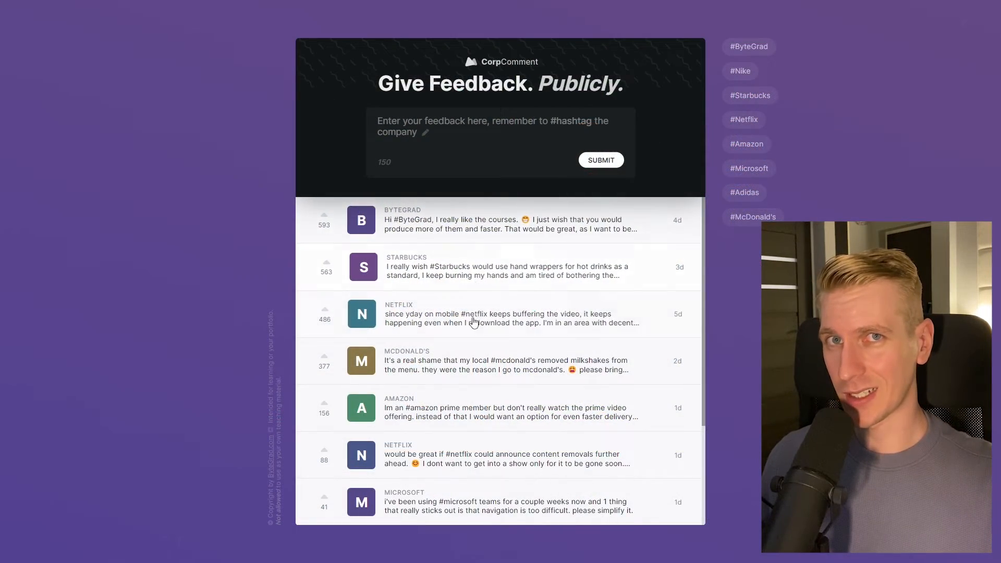
{"action": "left_click", "coordinate": [498, 124]}
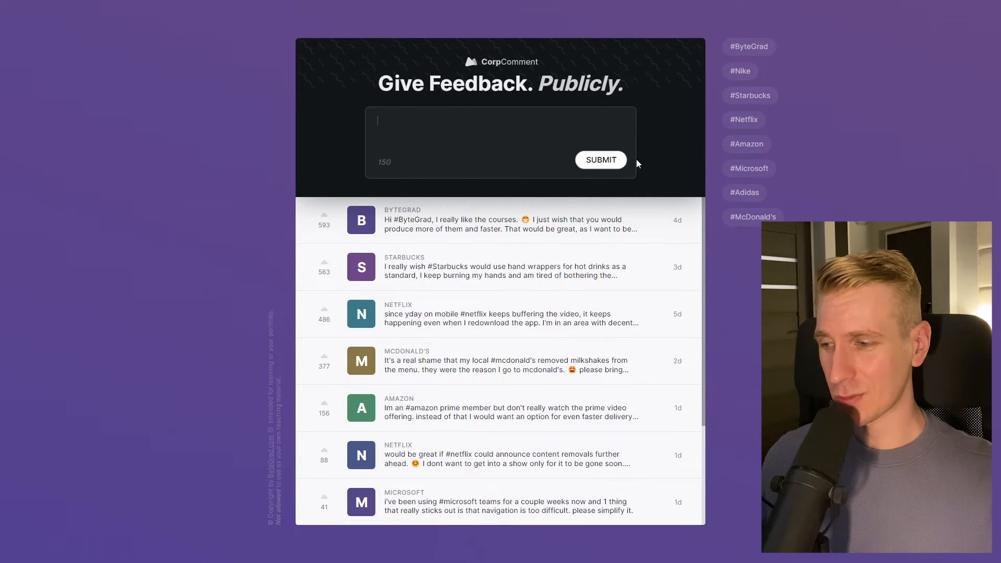